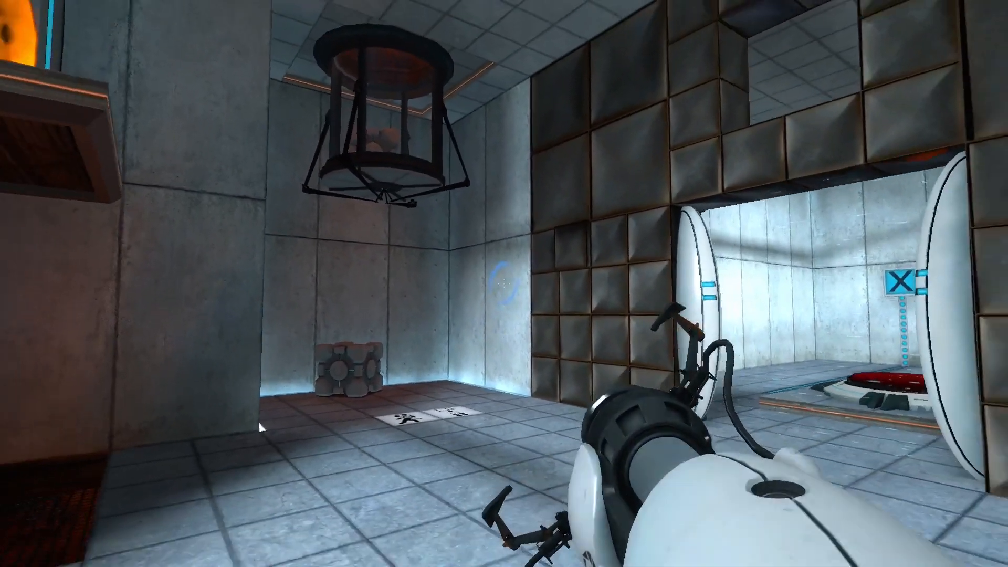
mouse_move(504, 284)
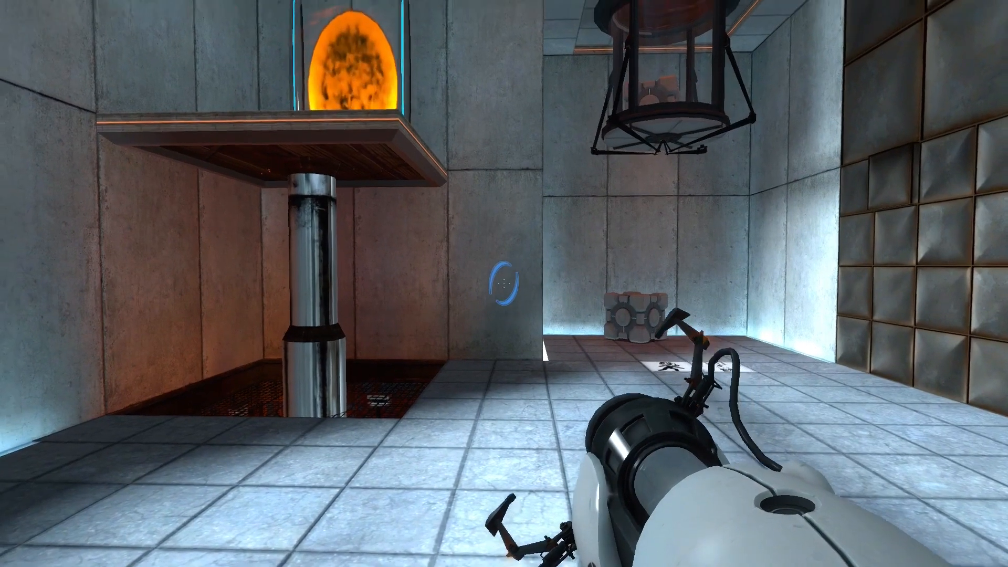
Place a blue portal on the chamber wall and walk down the corridor toward the exit elevator.
left_click(504, 282)
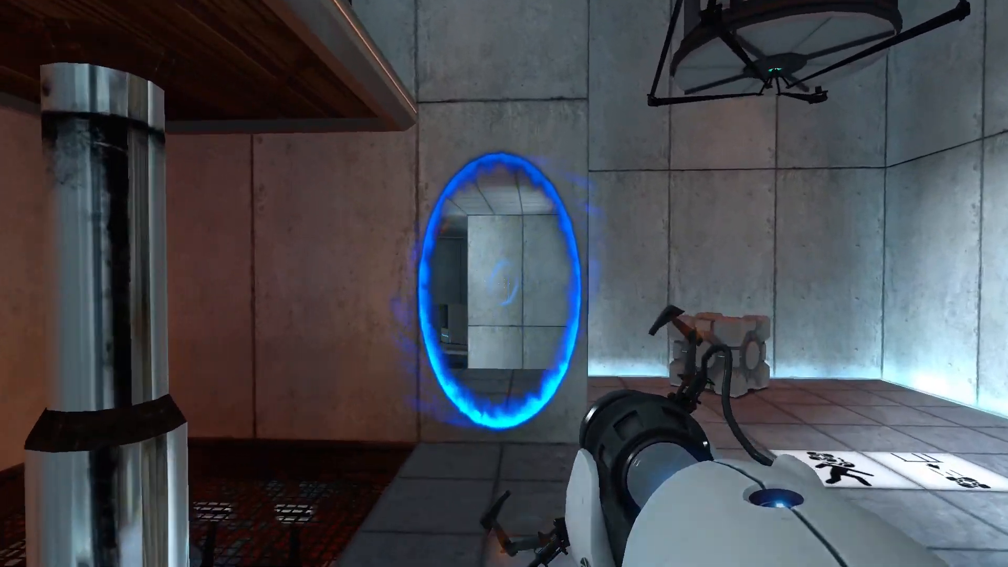
mouse_move(504, 284)
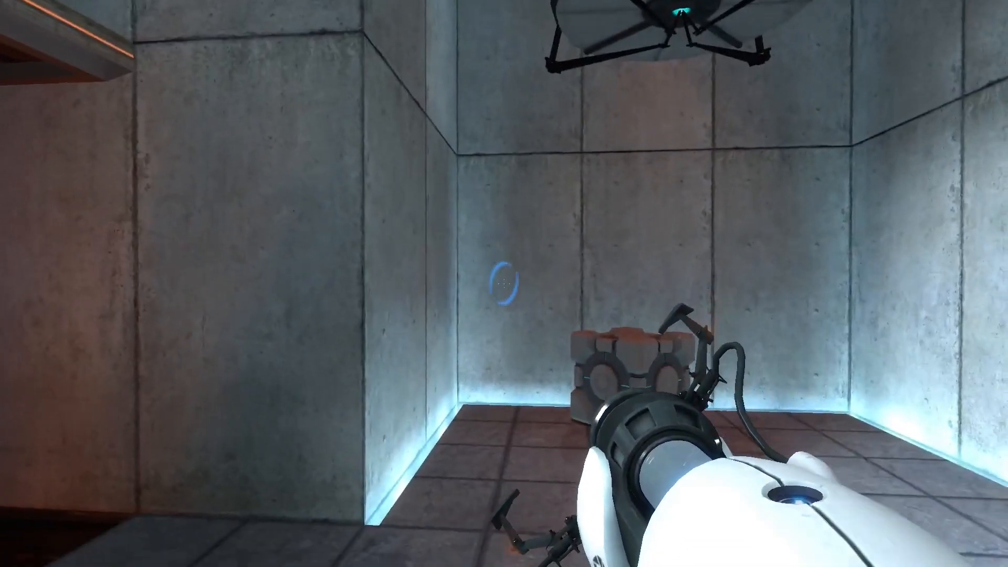
left_click(504, 283)
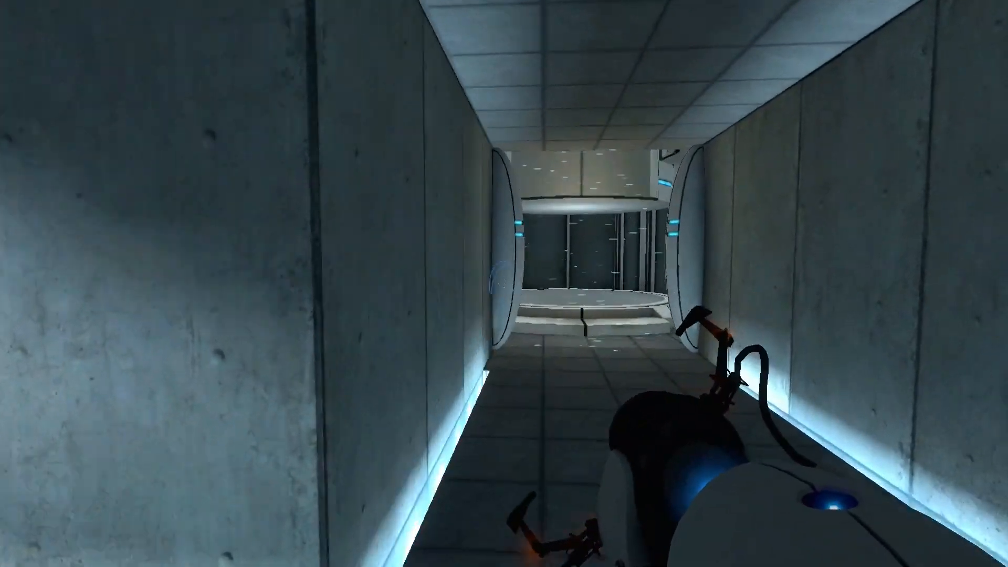
key("w")
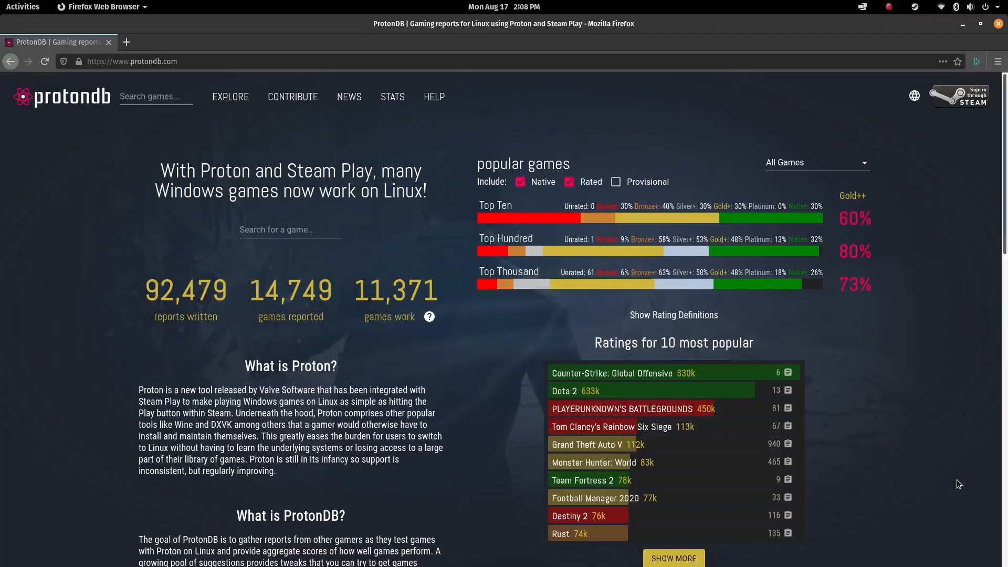
Scroll the ProtonDB homepage past the ratings chart to the Platinum-rated game thumbnails grid.
scroll("down", 3)
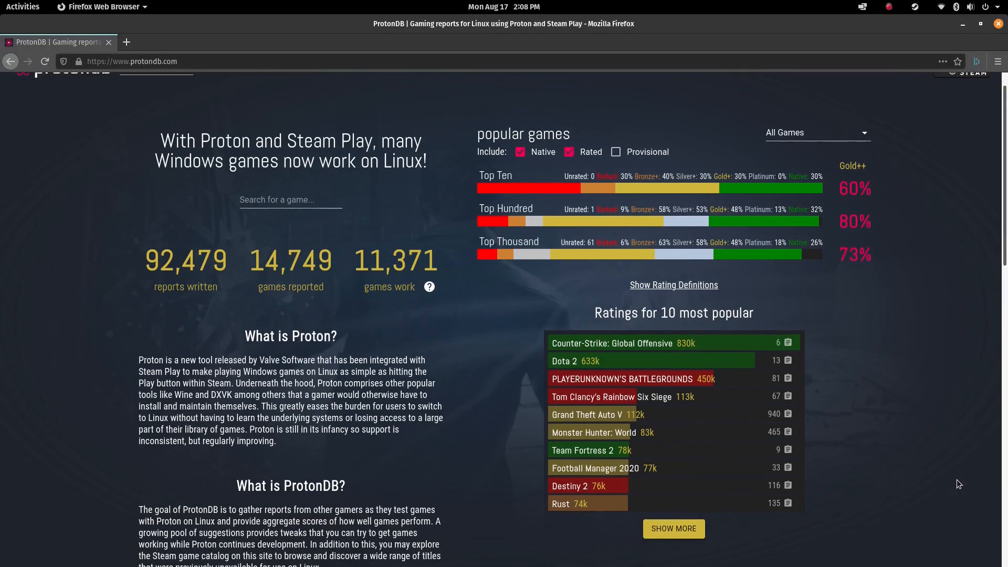
scroll("down", 3)
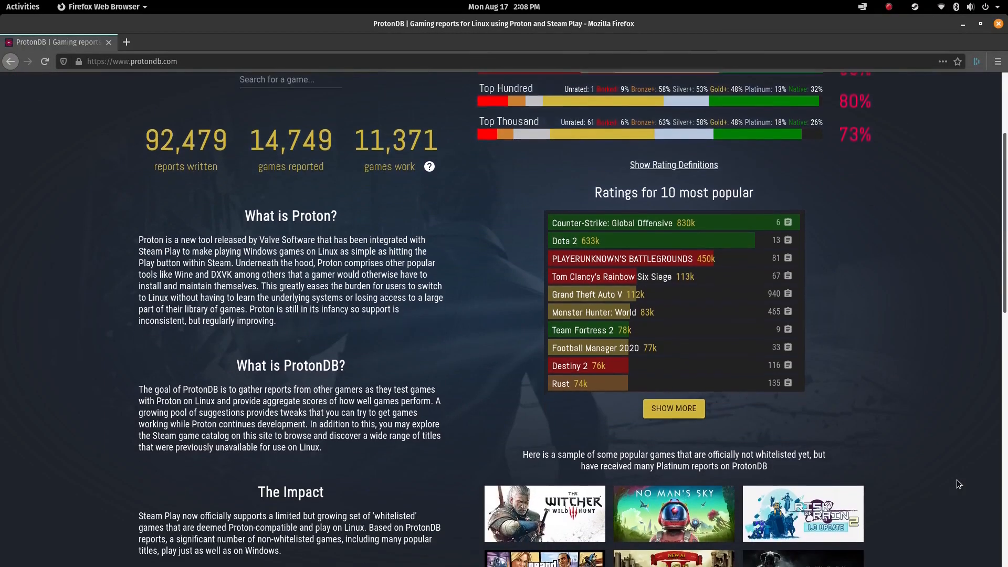
scroll("down", 3)
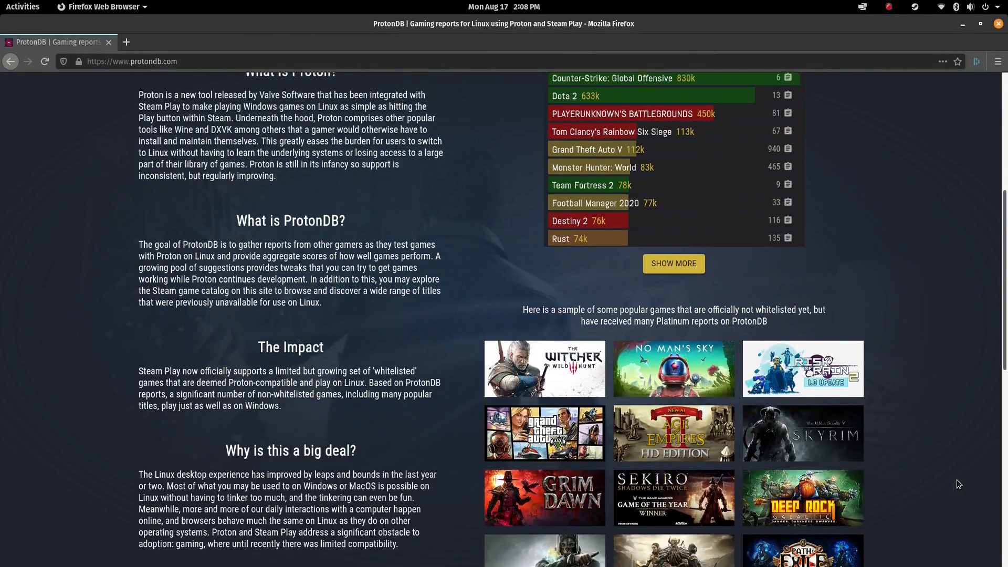
scroll("down", 3)
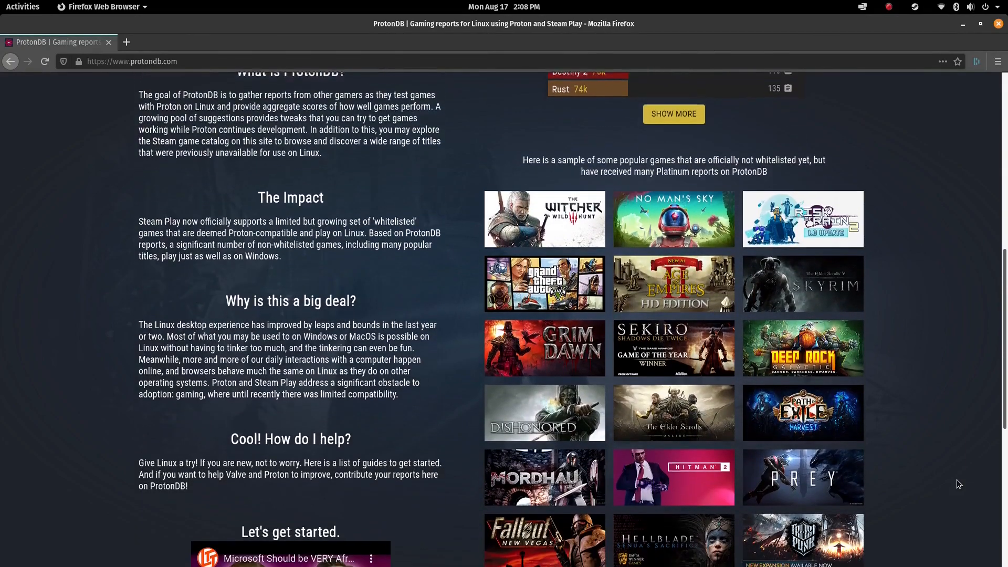
scroll("down", 3)
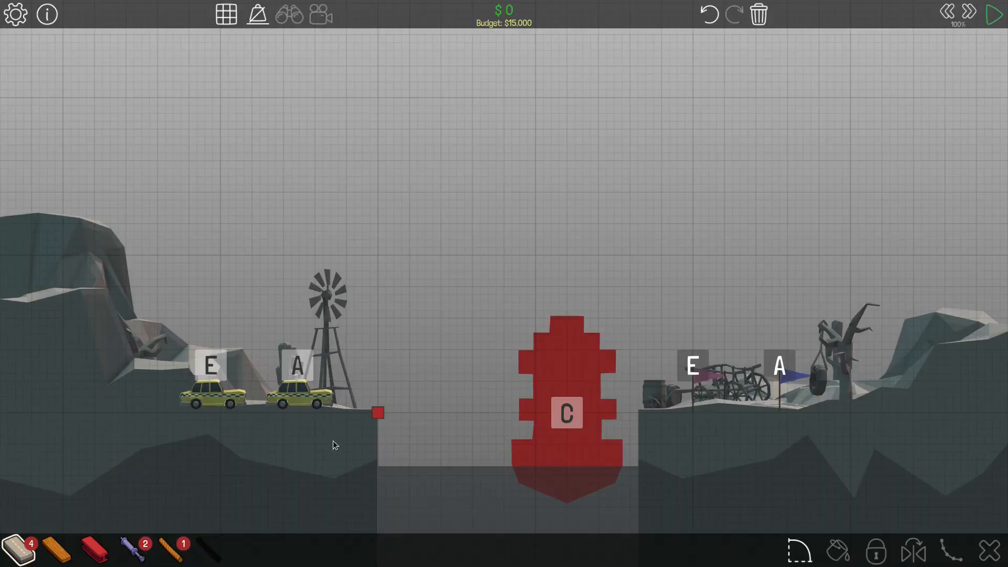
mouse_move(348, 447)
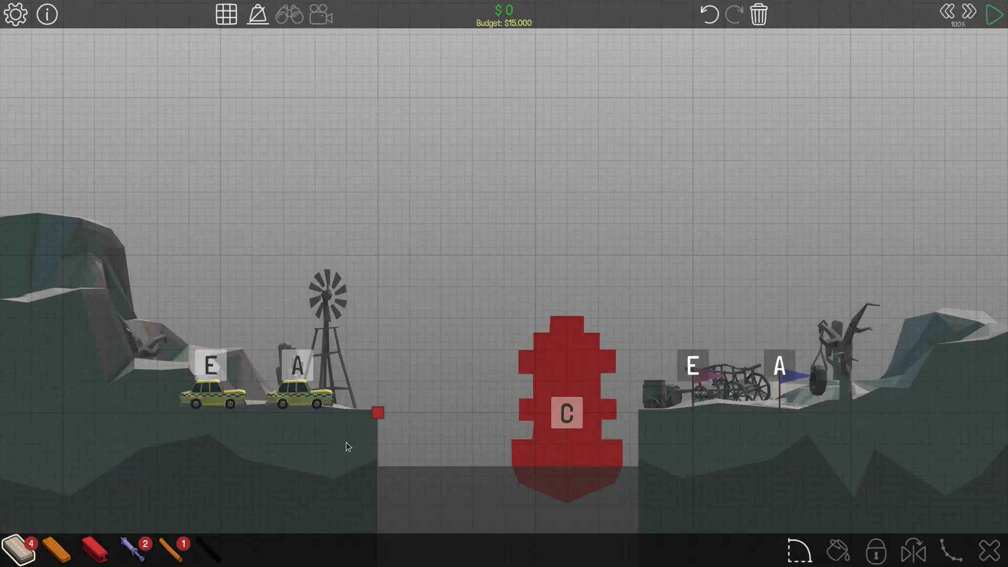
Start a road from the left cliff anchor arching up onto rock C.
left_click(378, 411)
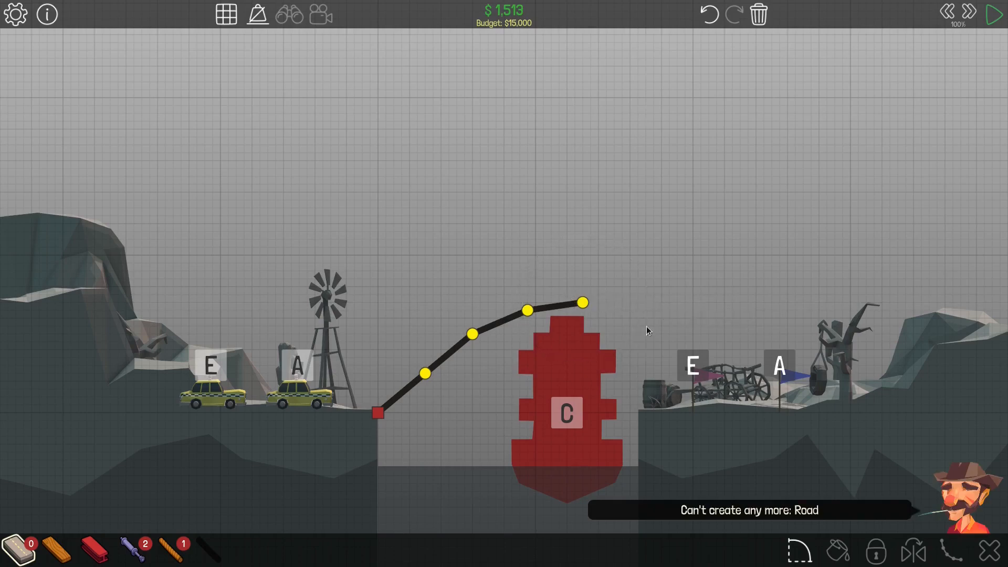
mouse_move(116, 487)
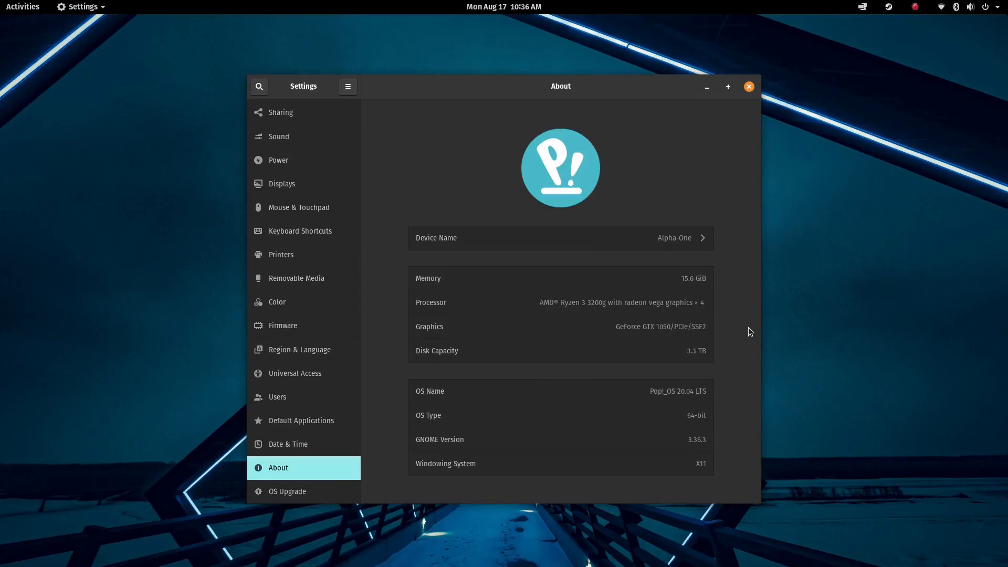
mouse_move(912, 265)
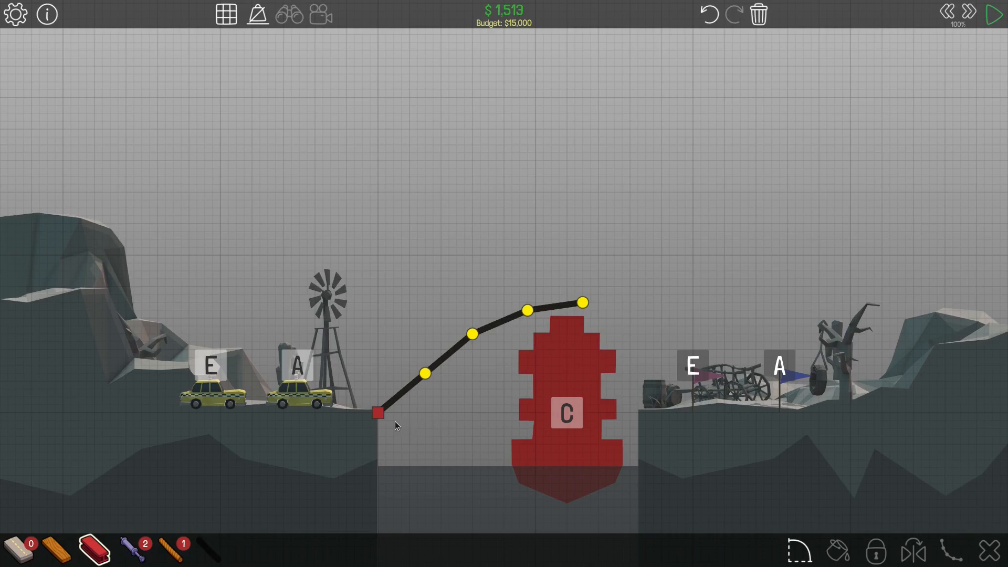
Brace the road with steel supports below and a wooden truss above, then run the traffic test.
left_click(377, 412)
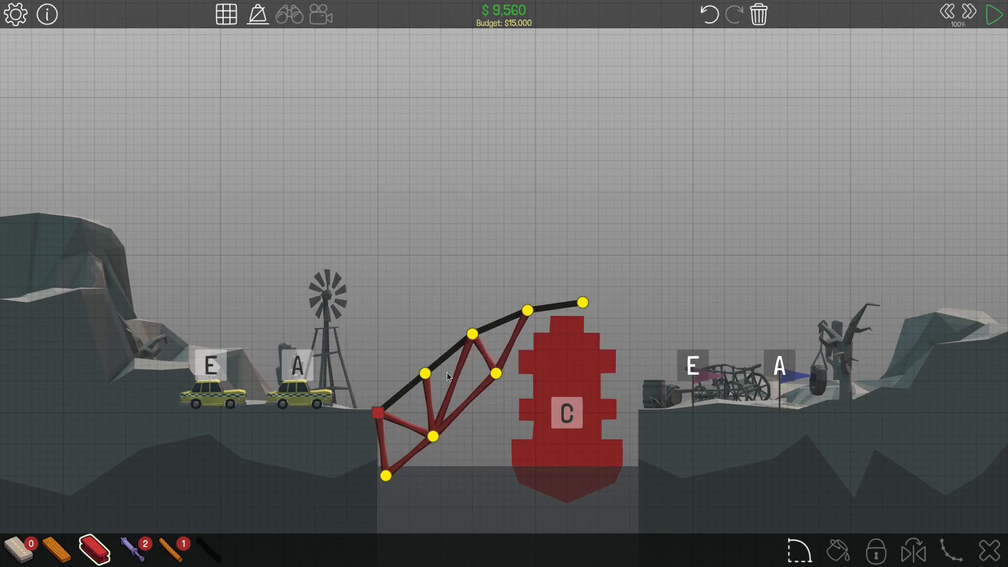
mouse_move(48, 549)
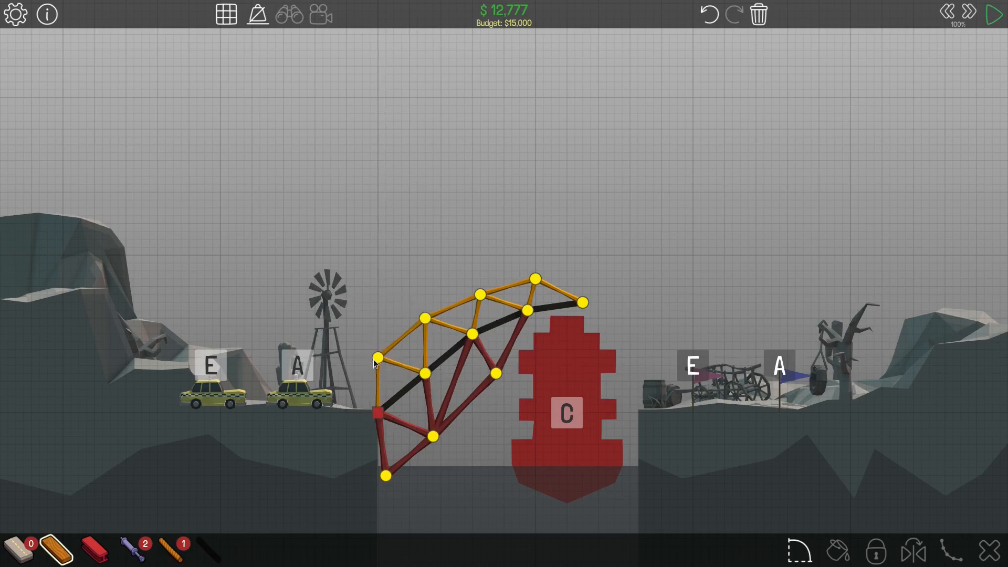
left_click(992, 14)
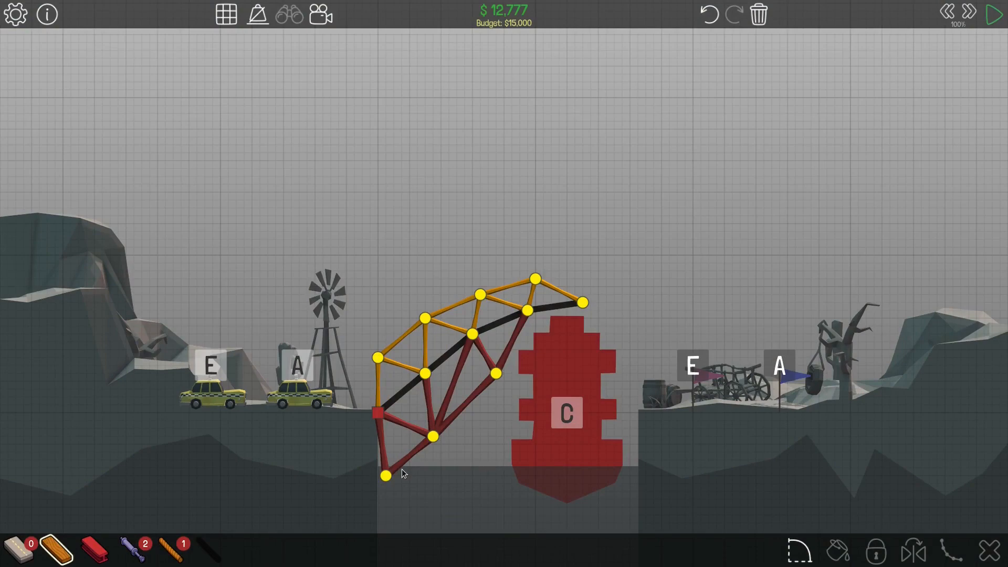
left_click(994, 14)
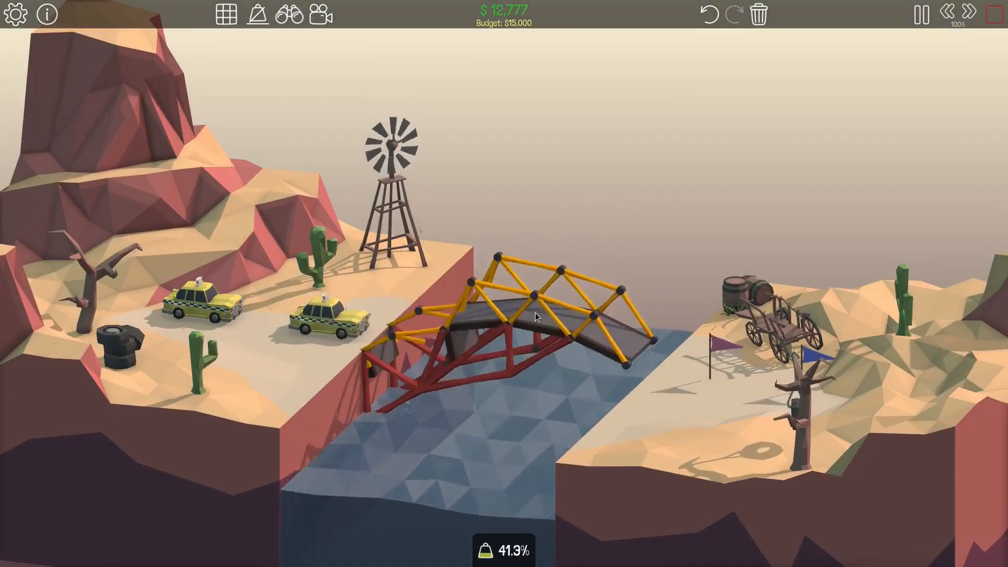